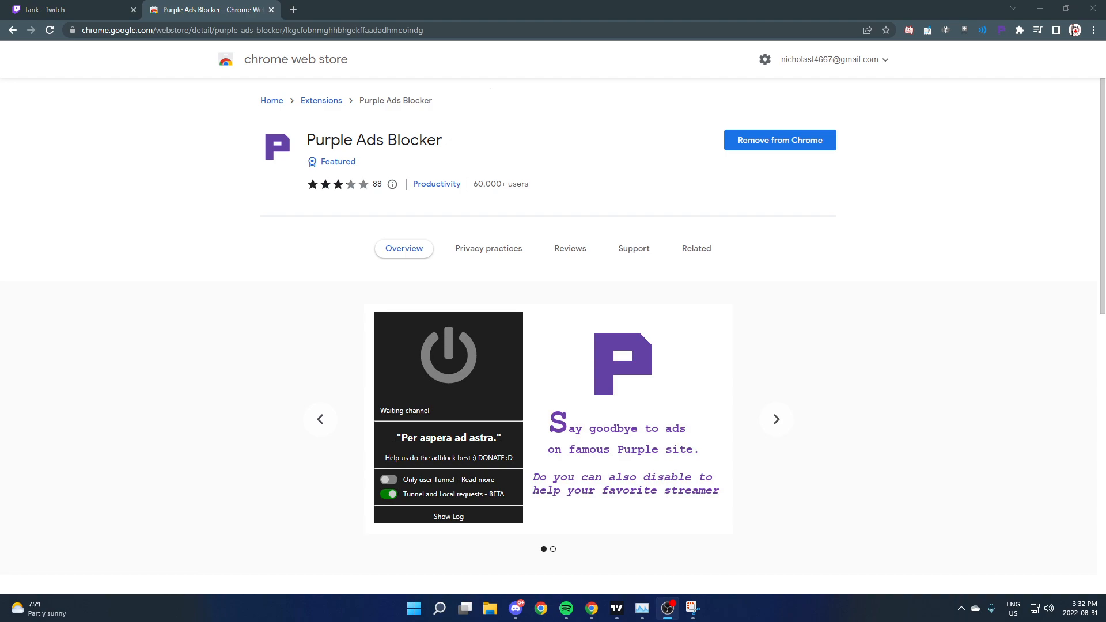
pyautogui.moveTo(260, 153)
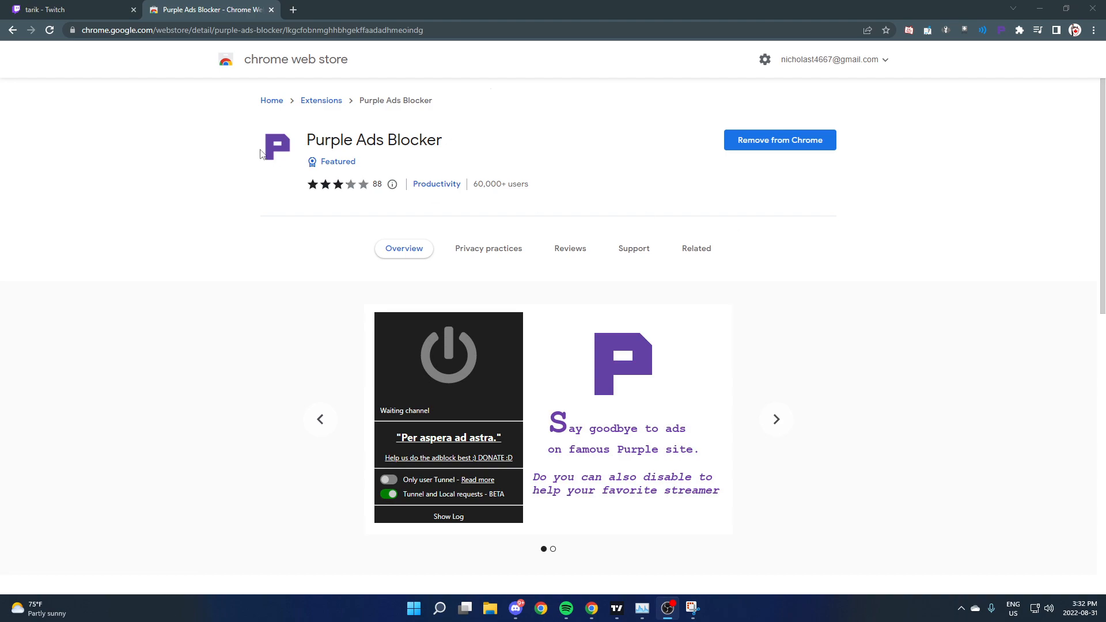
# - Open the Purple Ads Blocker store page from the 'purple adblock' search results
pyautogui.doubleClick(324, 139)
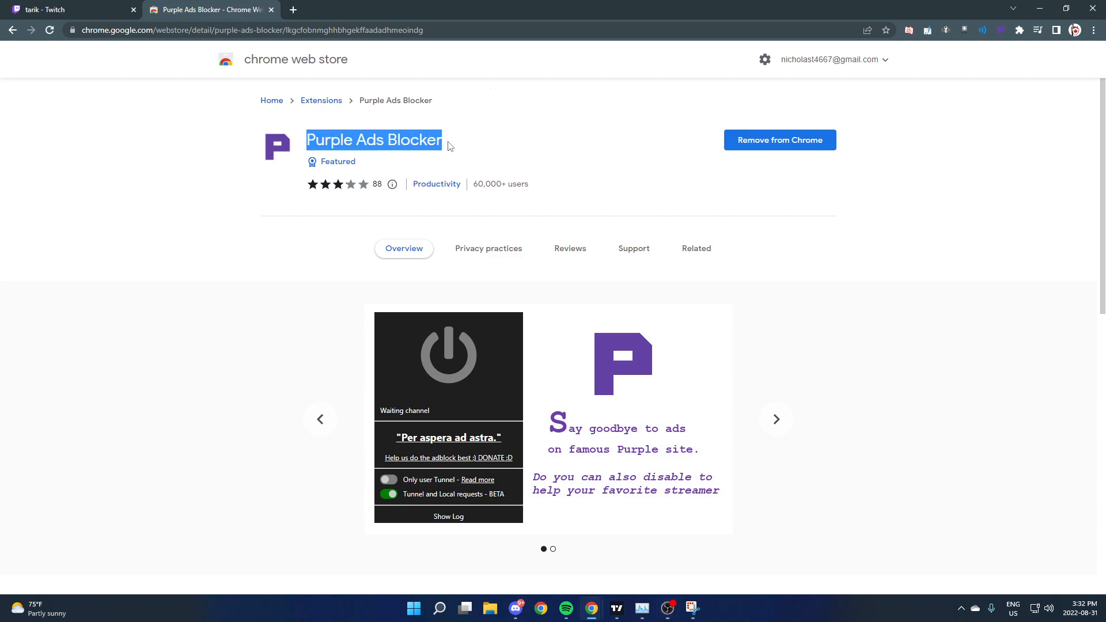
pyautogui.moveTo(528, 156)
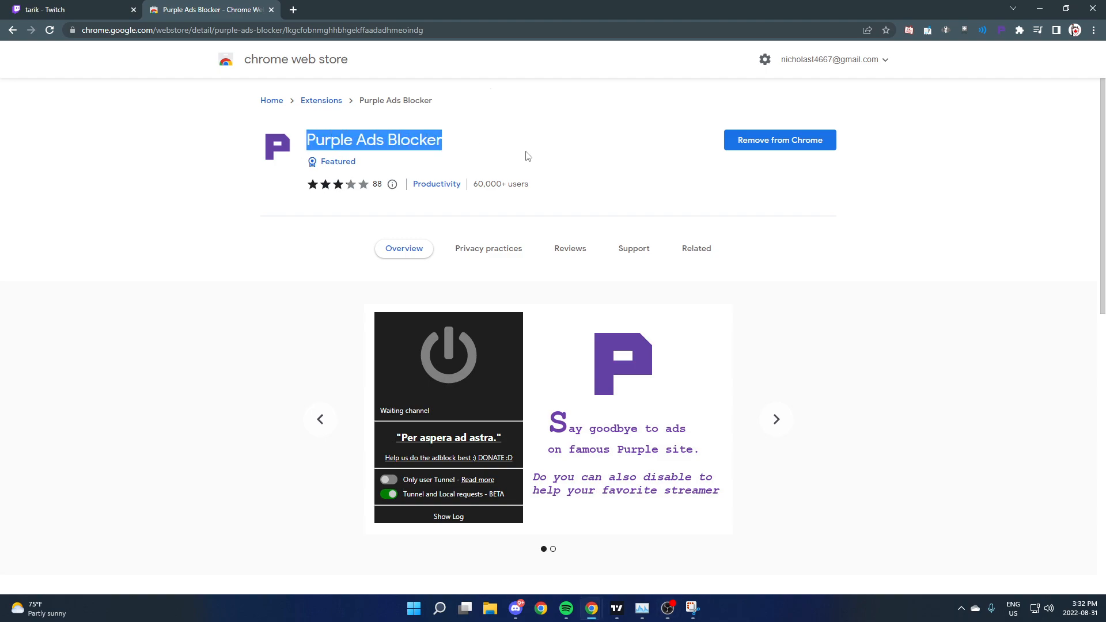
pyautogui.click(461, 139)
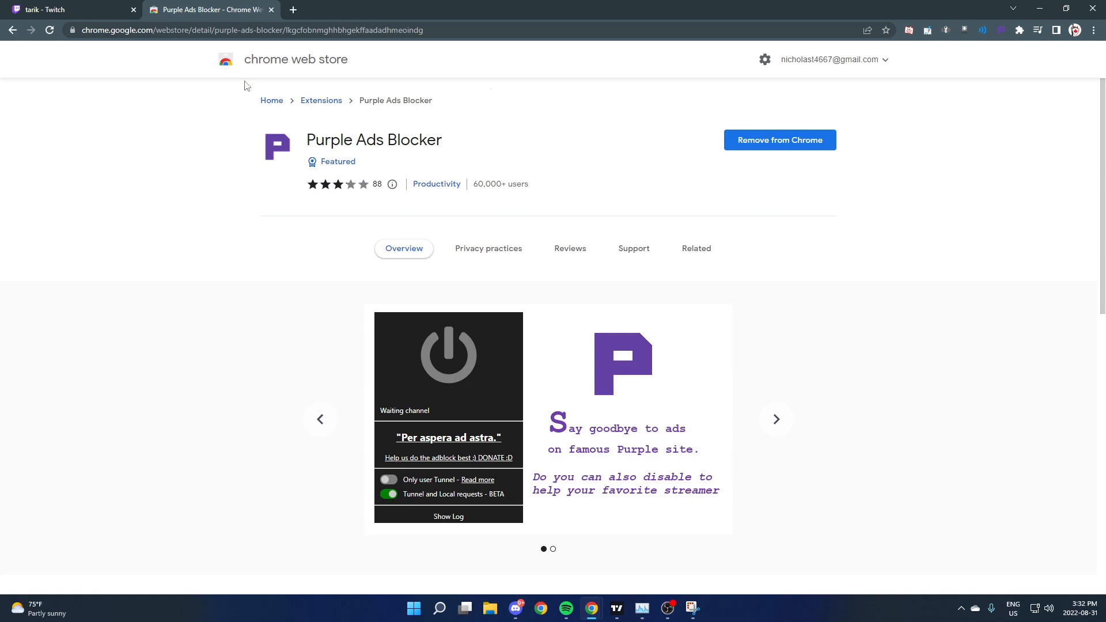
pyautogui.moveTo(298, 146)
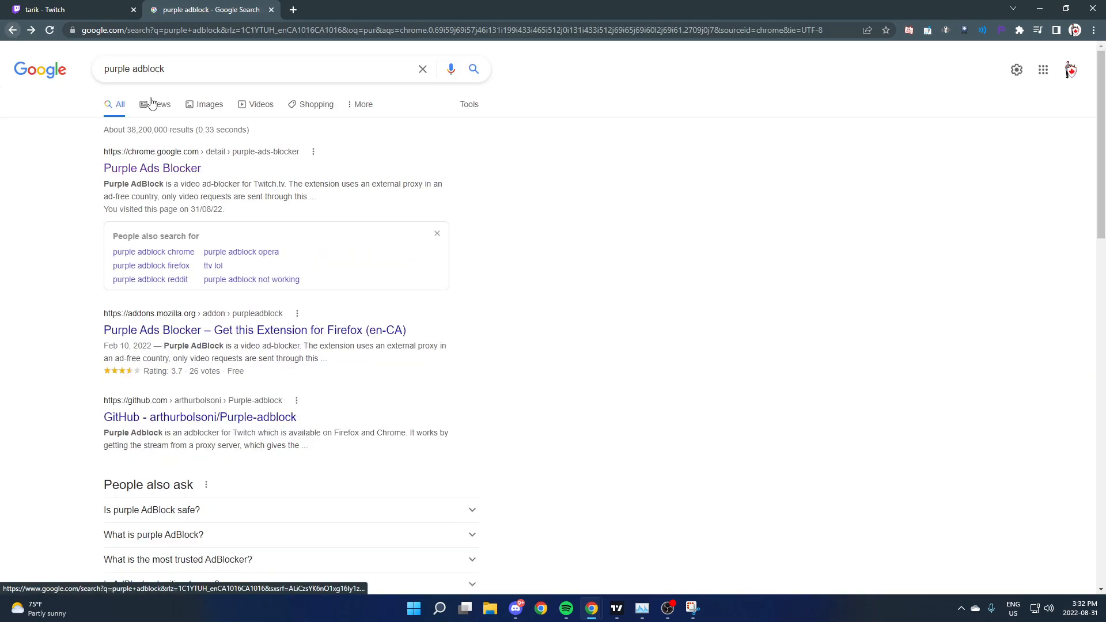
pyautogui.moveTo(161, 175)
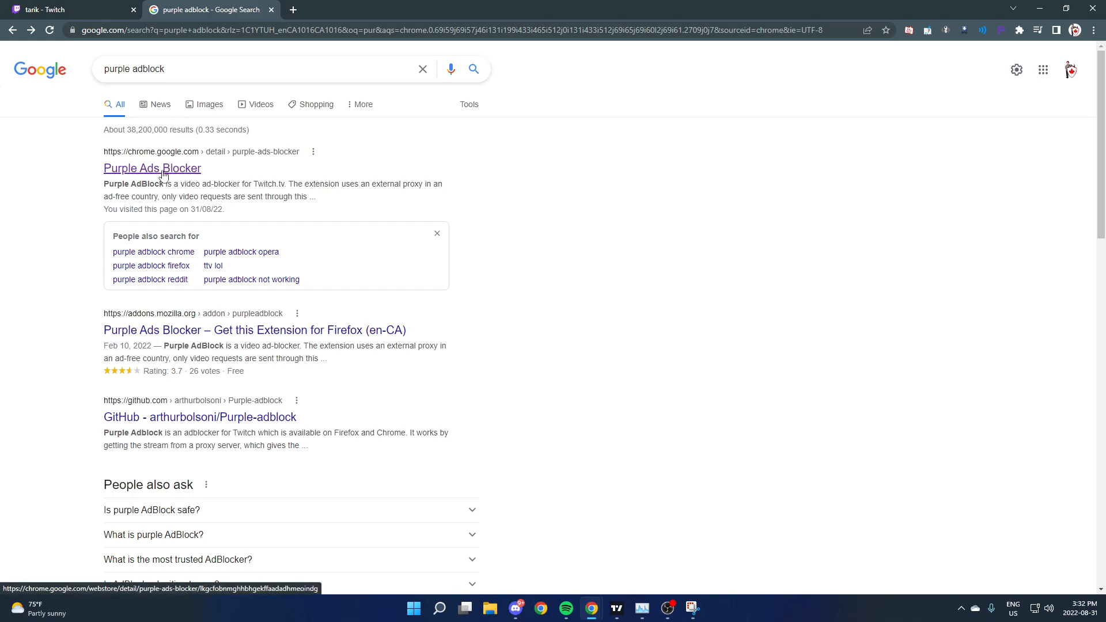
pyautogui.click(152, 168)
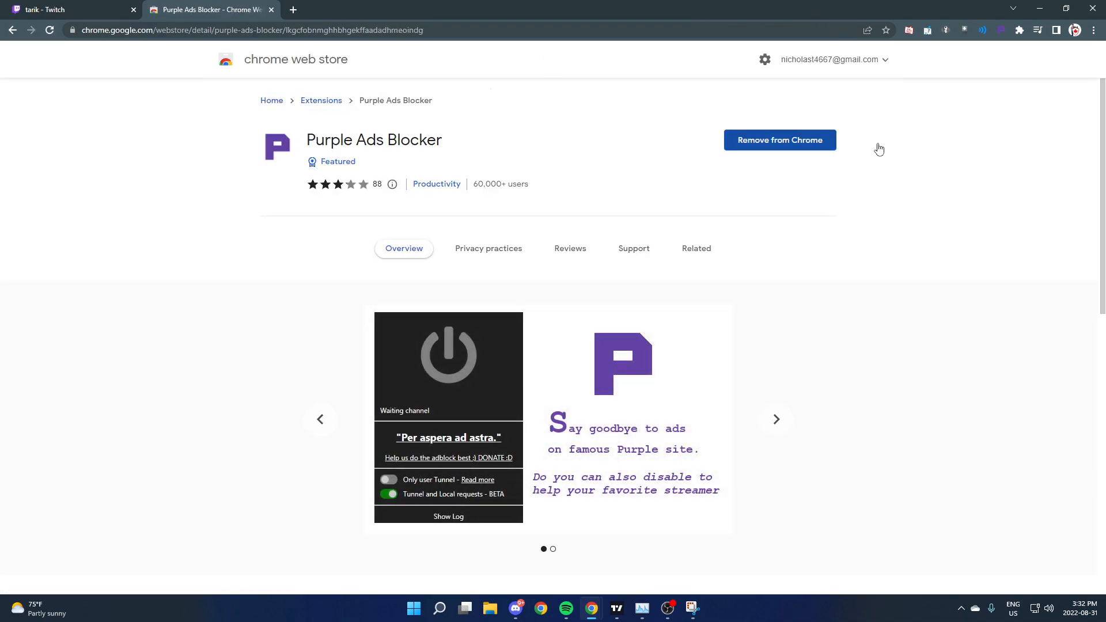
pyautogui.scroll(-3)
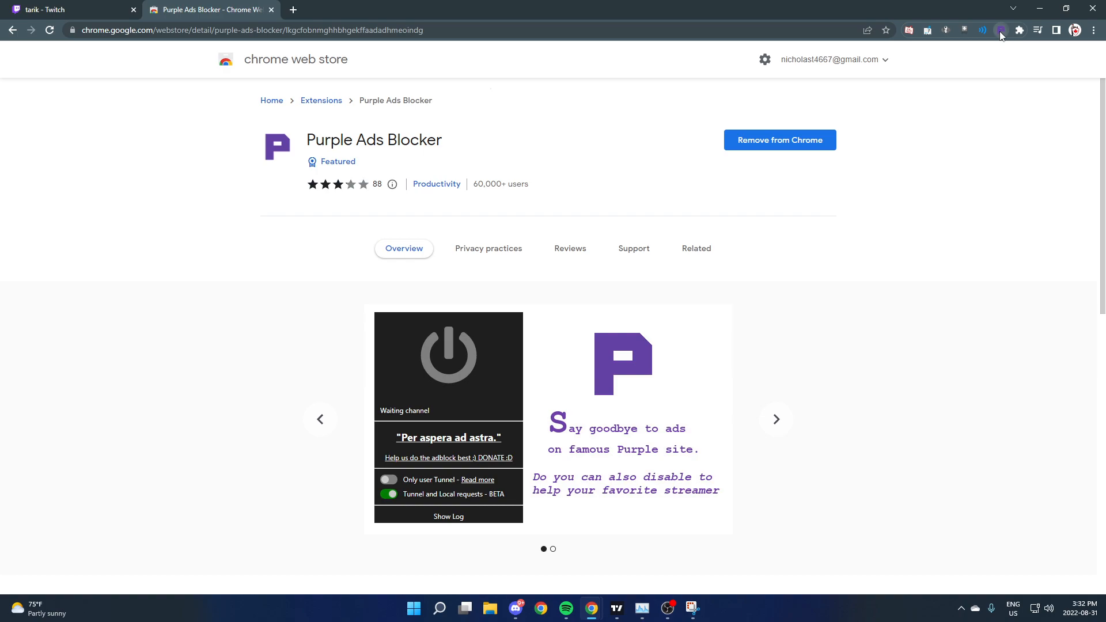
# - Show the extension's 'Waiting channel' status popup, then bring up tarik's Twitch stream
pyautogui.click(1000, 30)
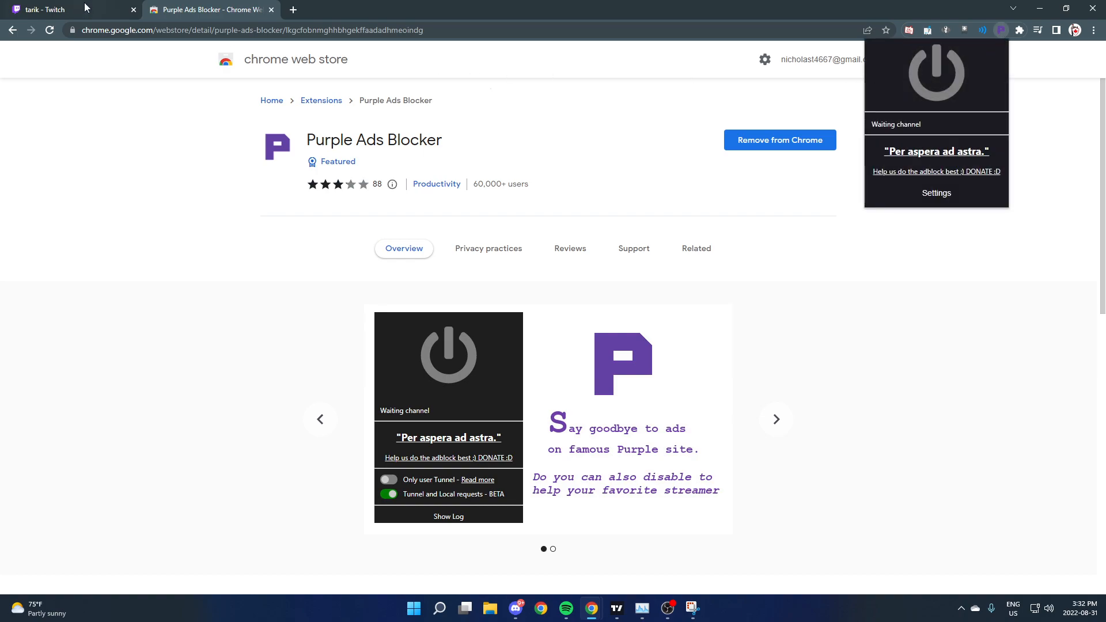
pyautogui.click(70, 9)
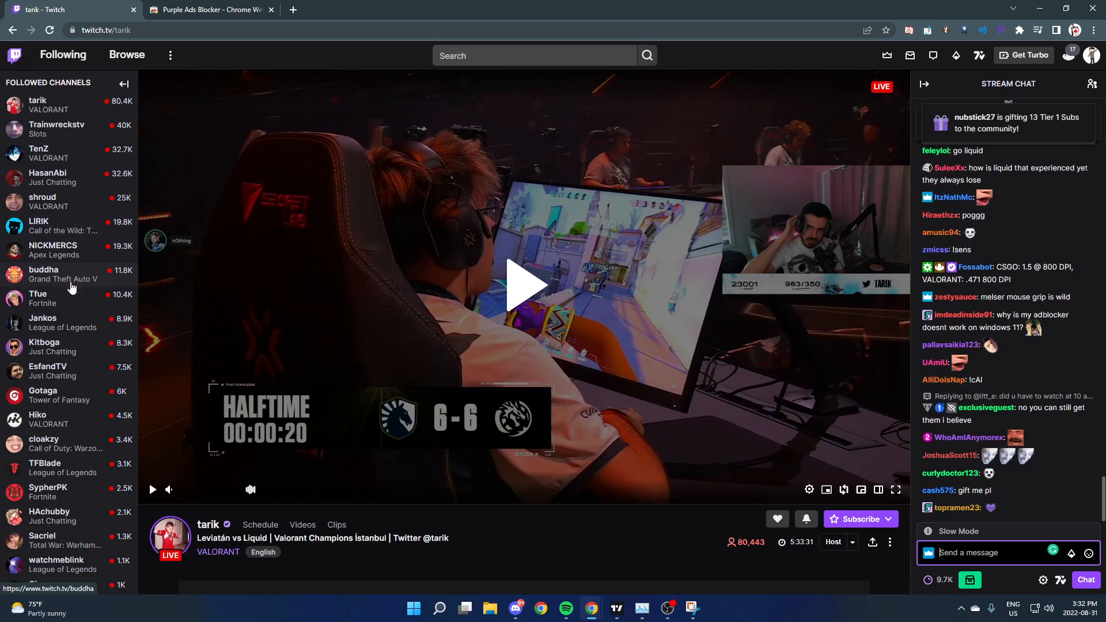
pyautogui.moveTo(44, 270)
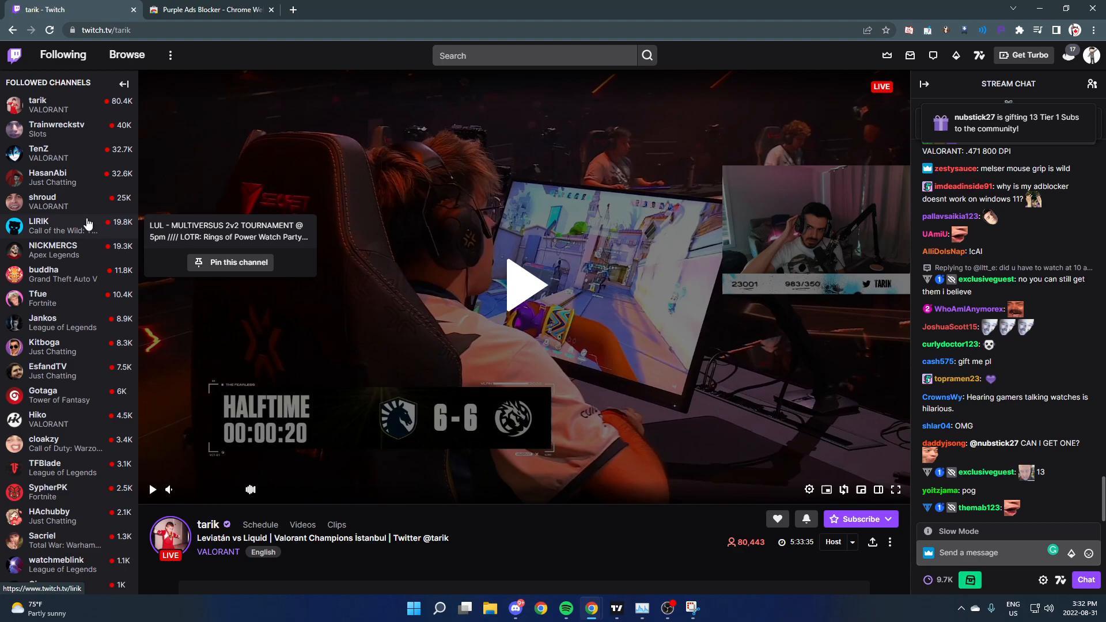
# - Watch TenZ's and then shroud's Team Liquid vs Leviatán streams ad-free, then return to the store page
pyautogui.click(40, 153)
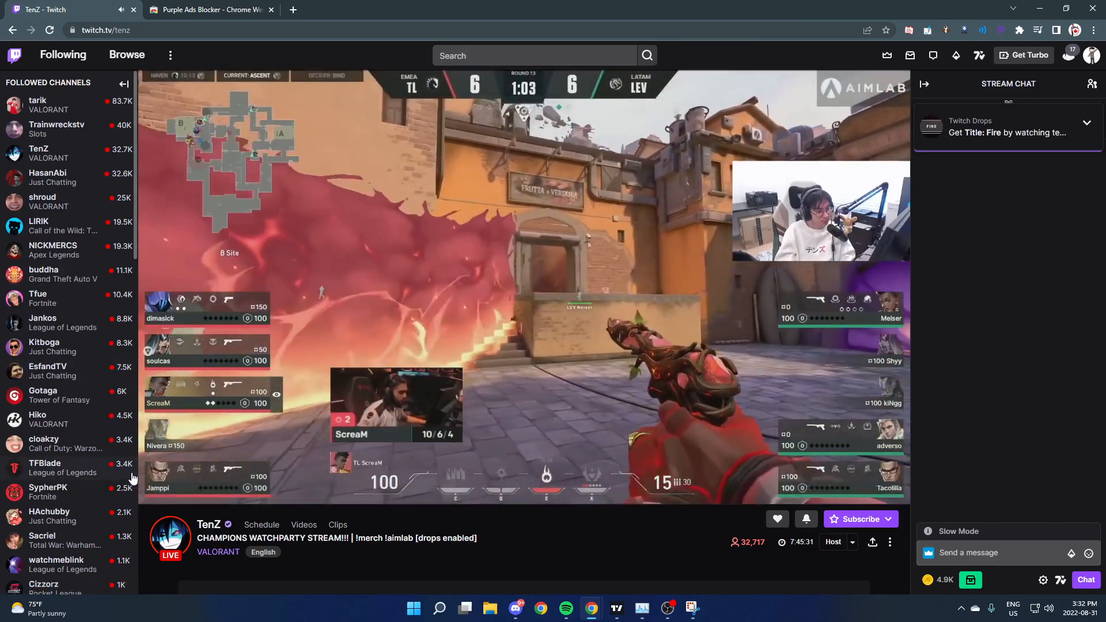
pyautogui.click(42, 200)
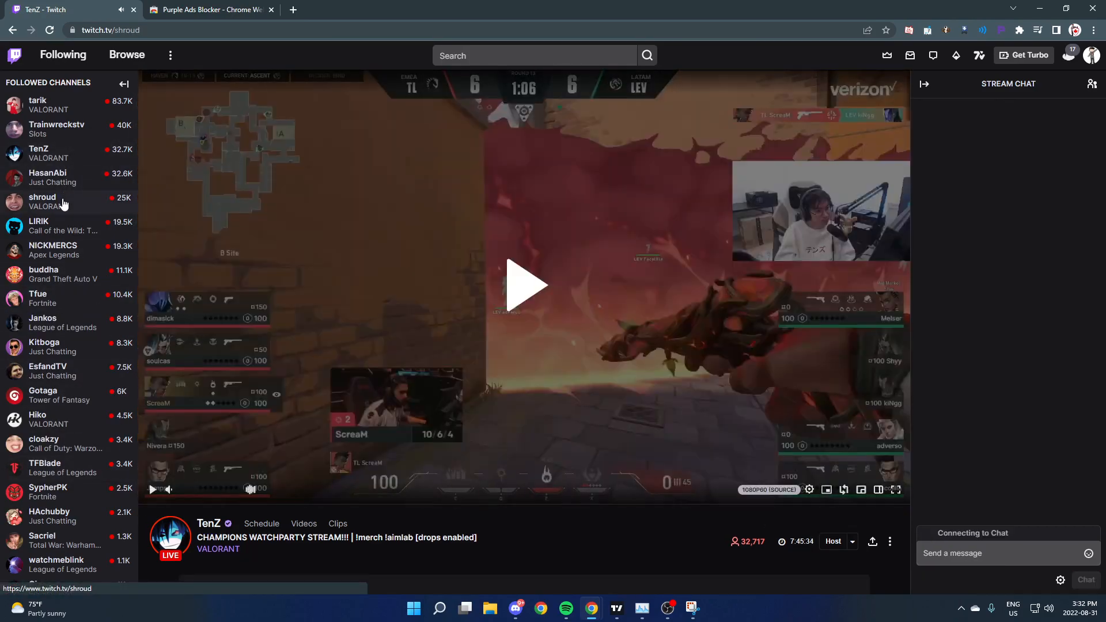
pyautogui.click(42, 200)
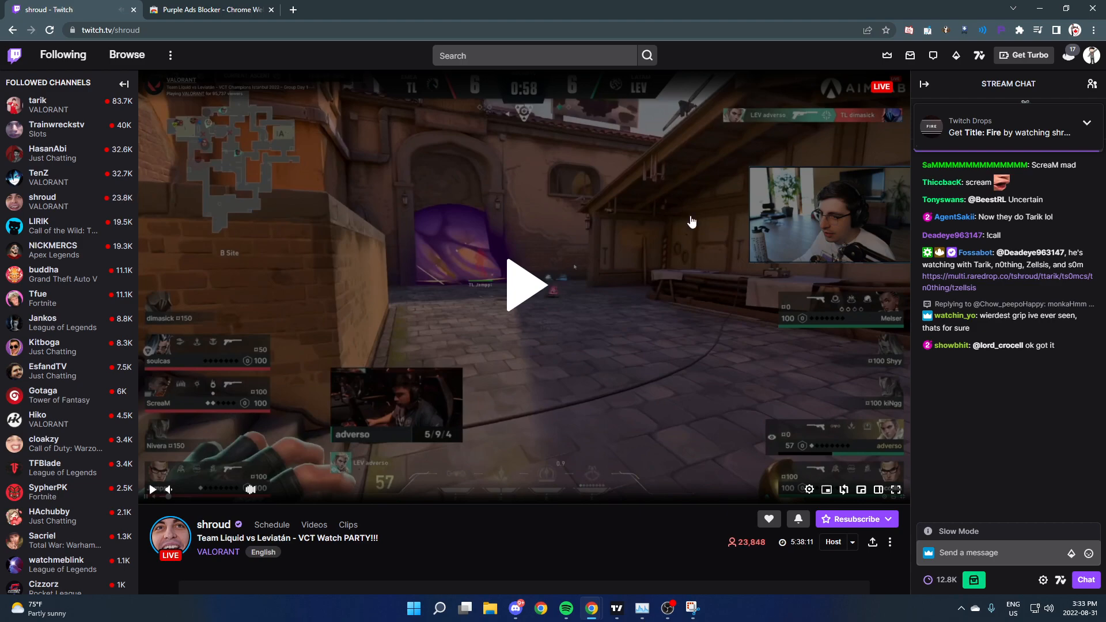
pyautogui.moveTo(497, 302)
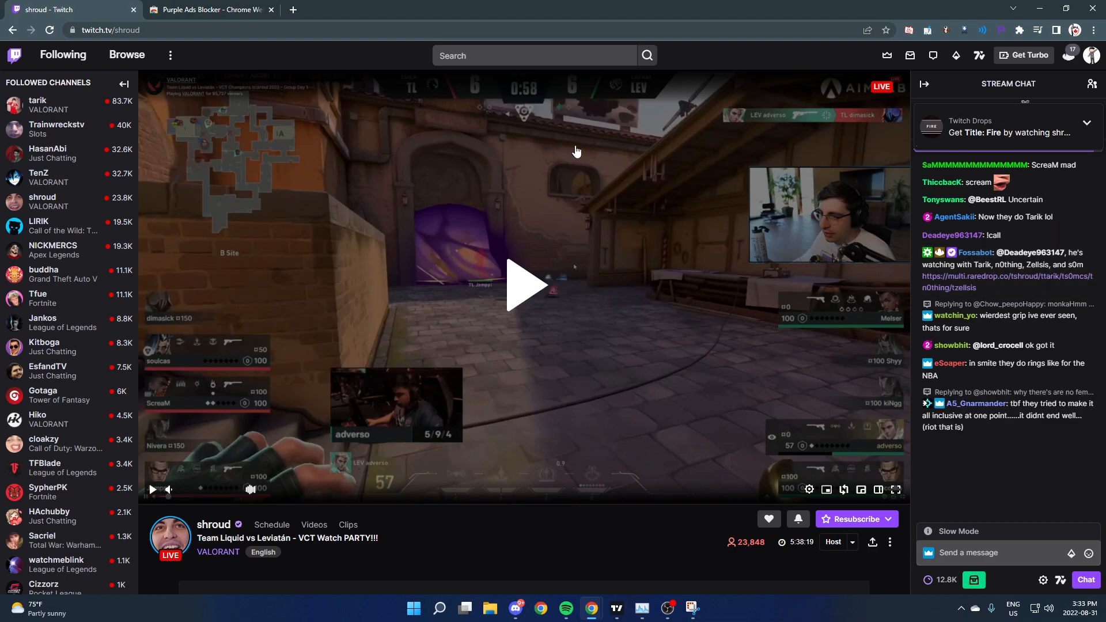
pyautogui.moveTo(643, 161)
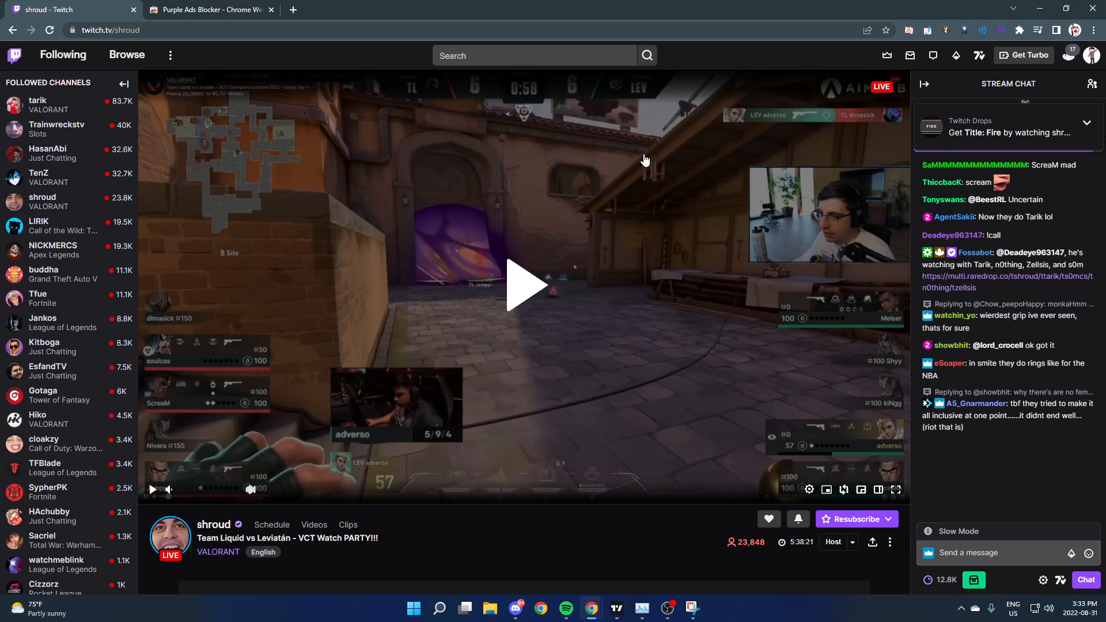
pyautogui.moveTo(588, 252)
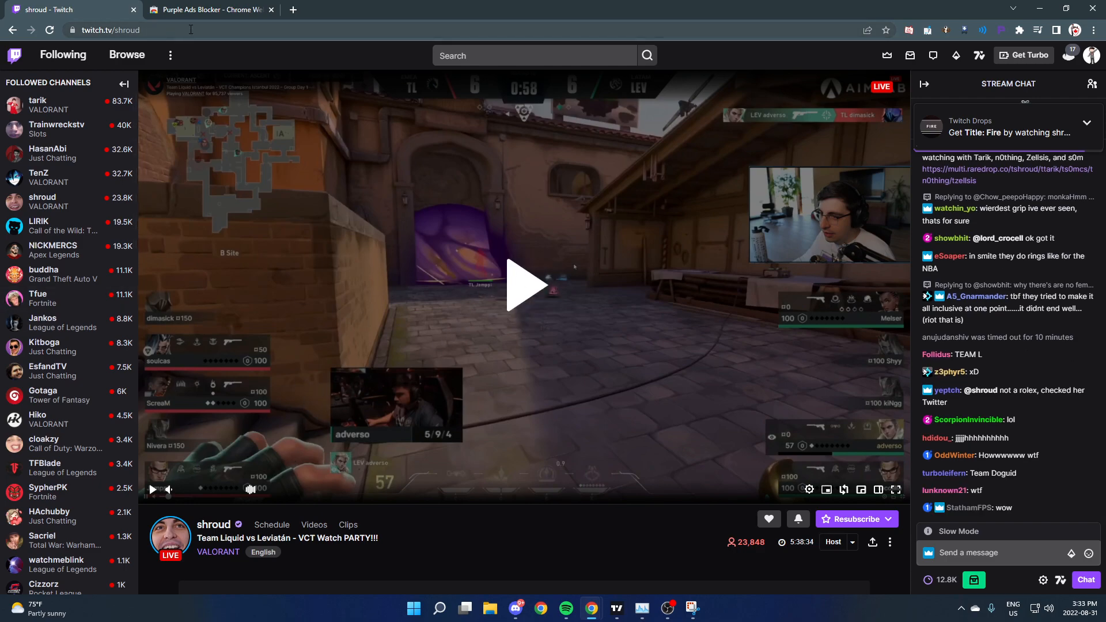
pyautogui.click(209, 9)
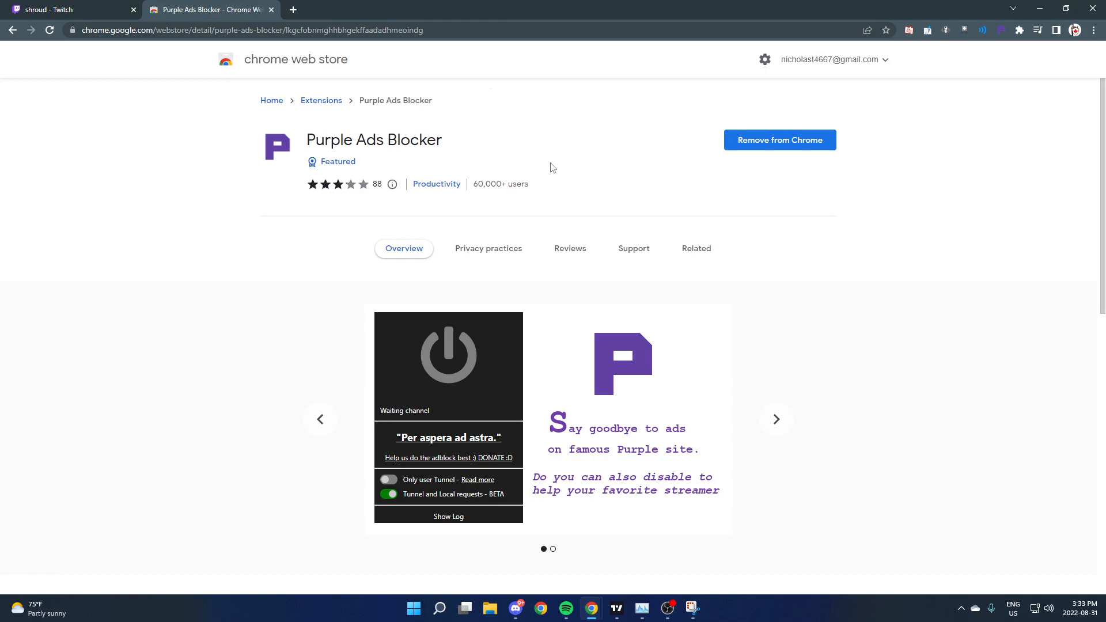
pyautogui.moveTo(434, 157)
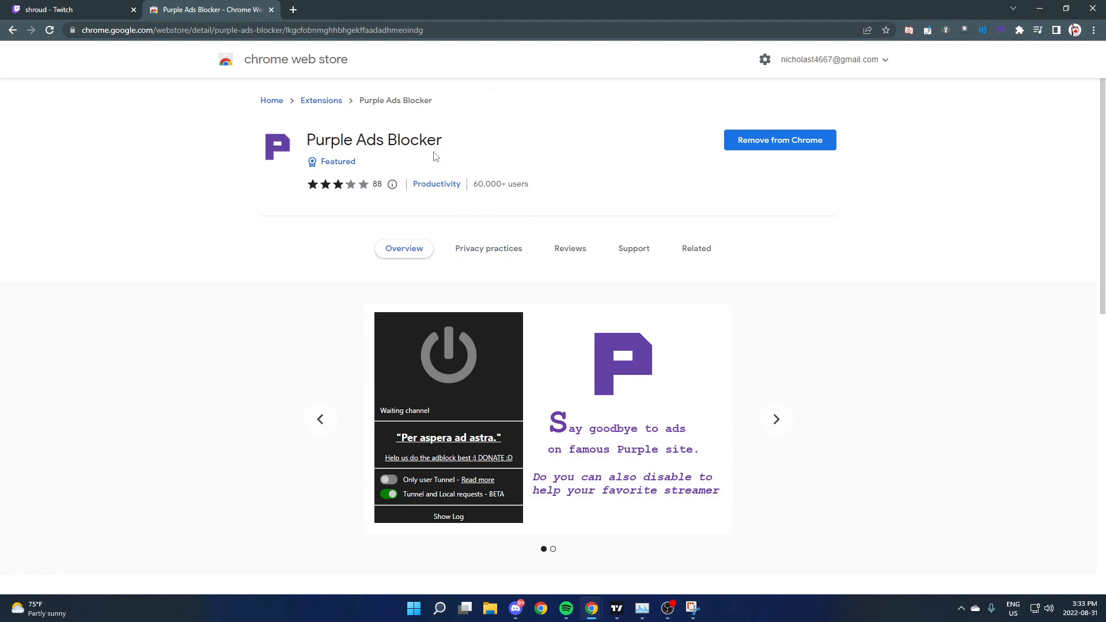
# - Return to shroud's watch party stream with live chat scrolling
pyautogui.click(70, 10)
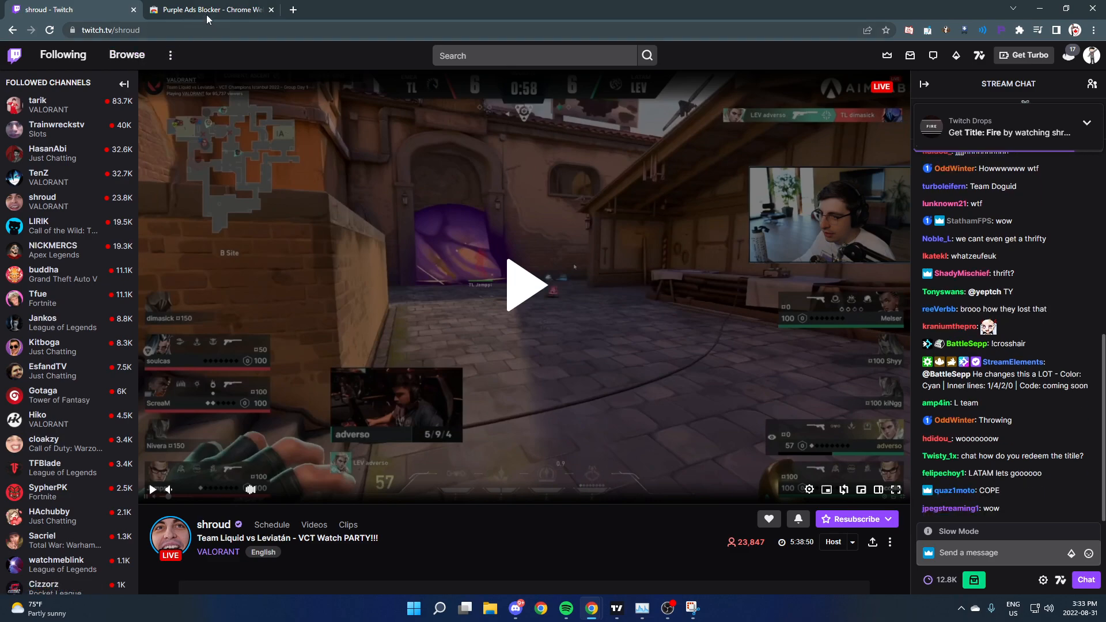
# - Check the store page still shows Remove from Chrome, then bring shroud's stream back
pyautogui.click(208, 9)
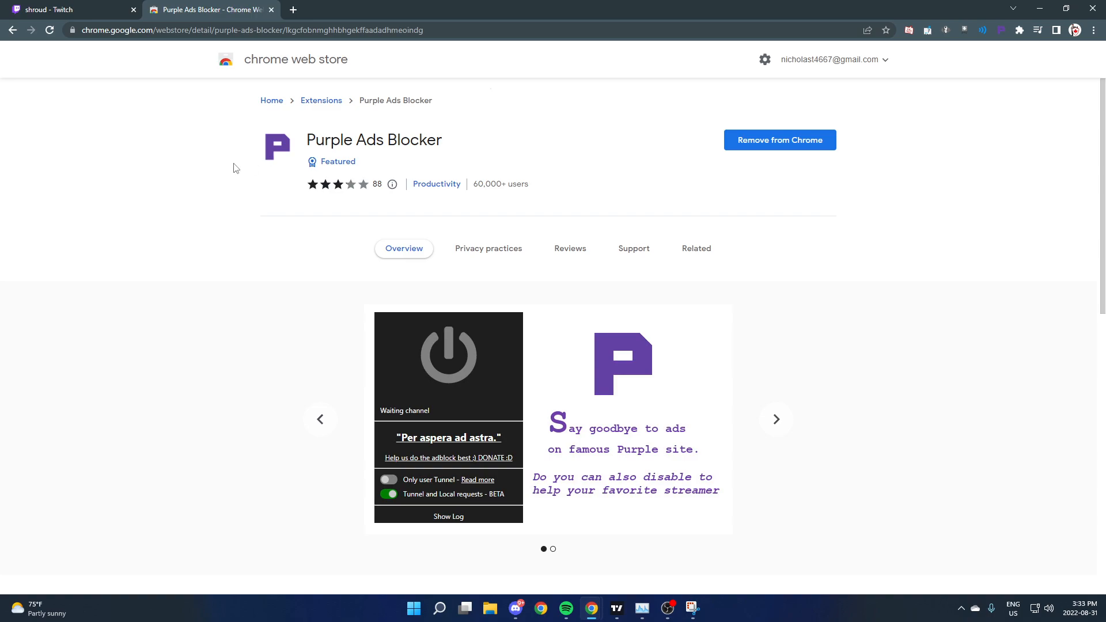
pyautogui.moveTo(282, 120)
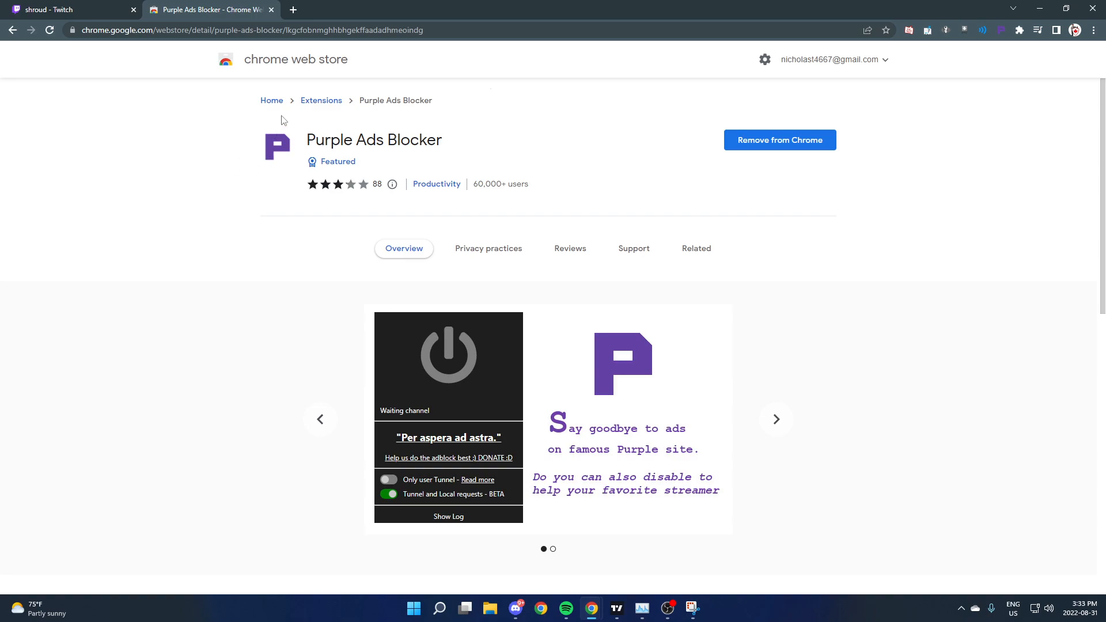
pyautogui.click(67, 9)
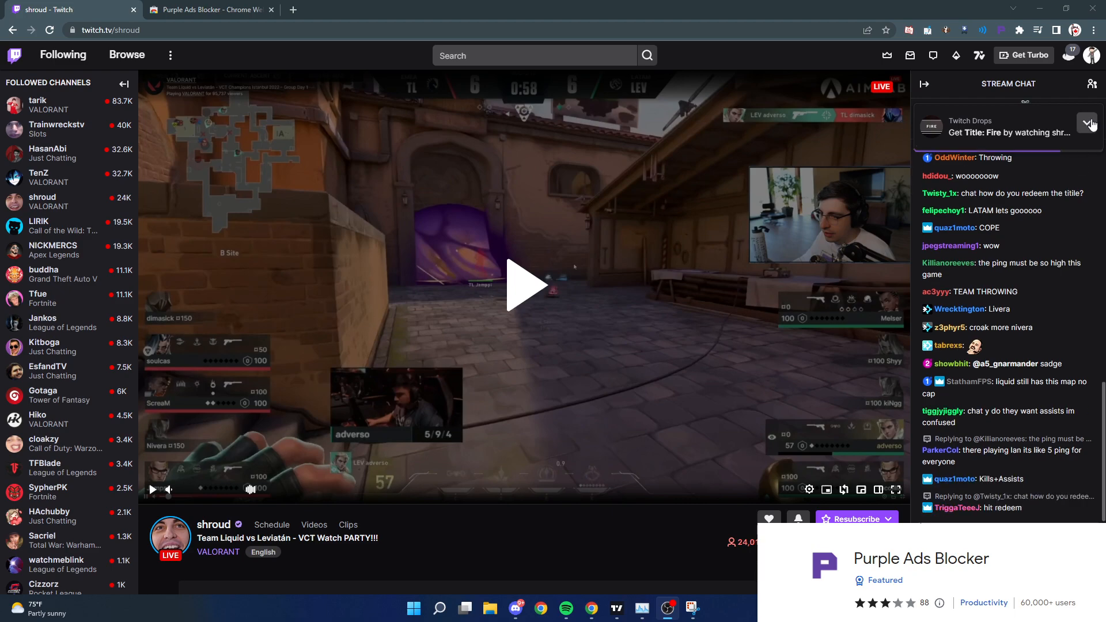
# - Let shroud's stream play while chat moves, then go back to the store page
pyautogui.scroll(-3)
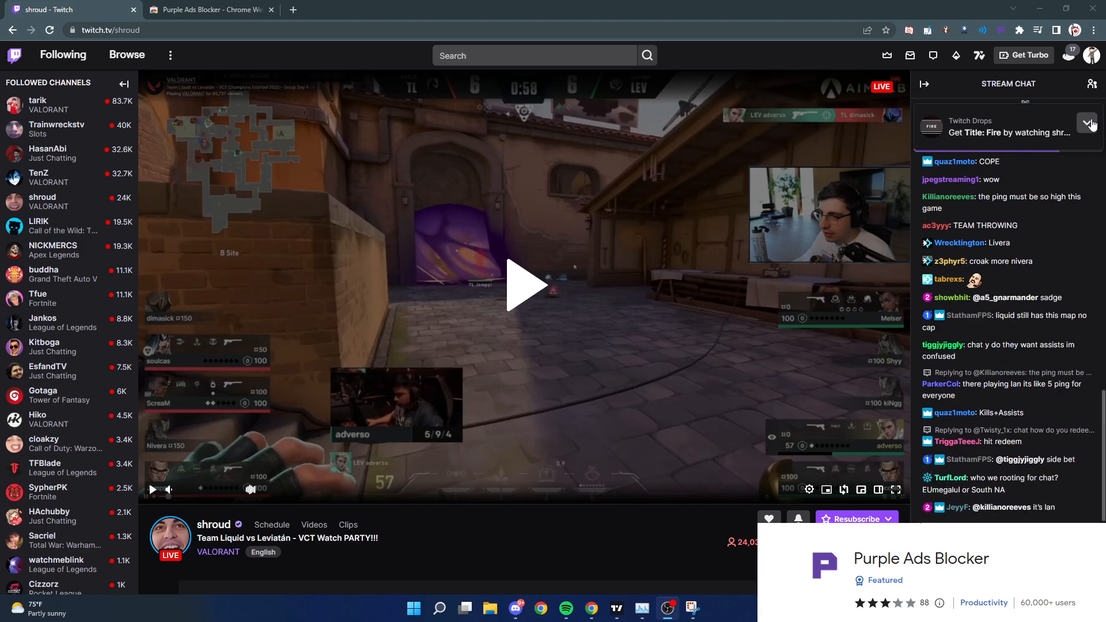
pyautogui.scroll(-3)
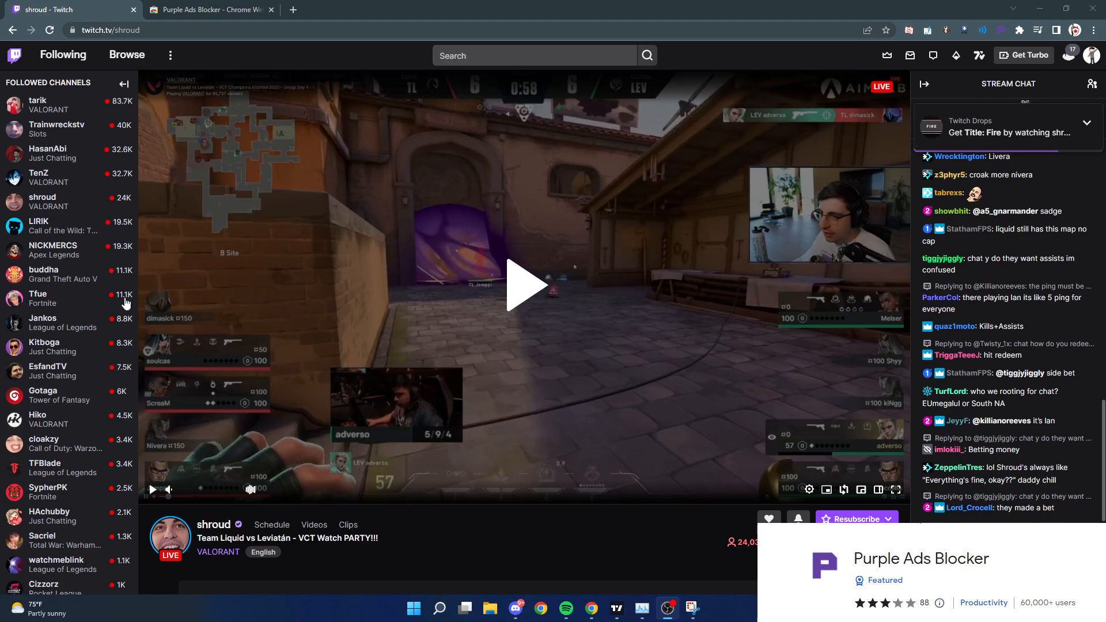
pyautogui.moveTo(93, 192)
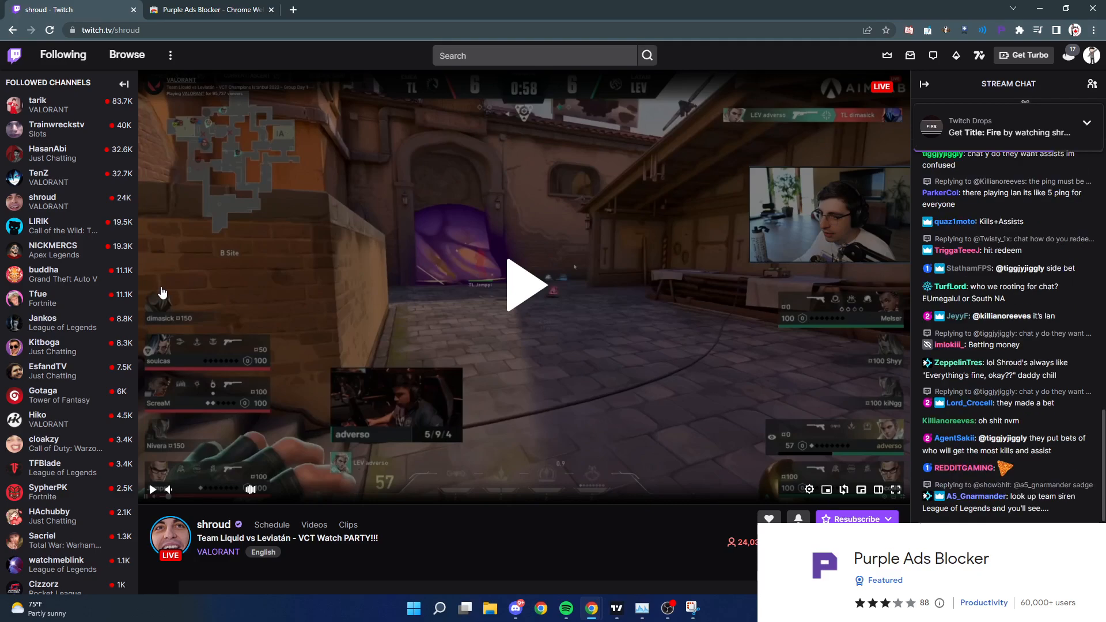
pyautogui.click(209, 10)
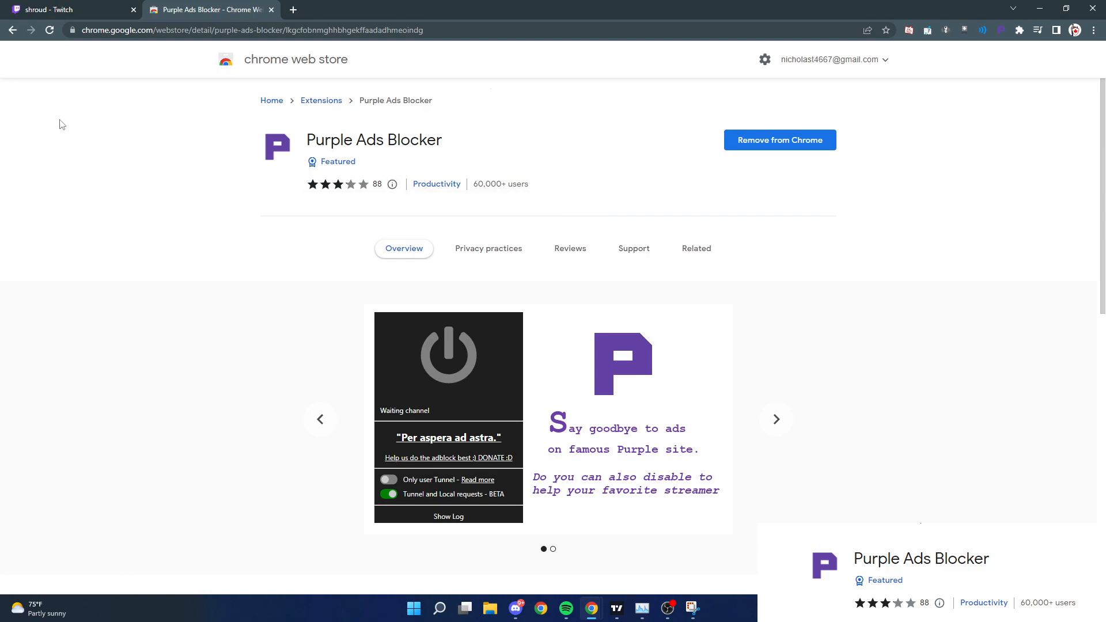
pyautogui.scroll(-3)
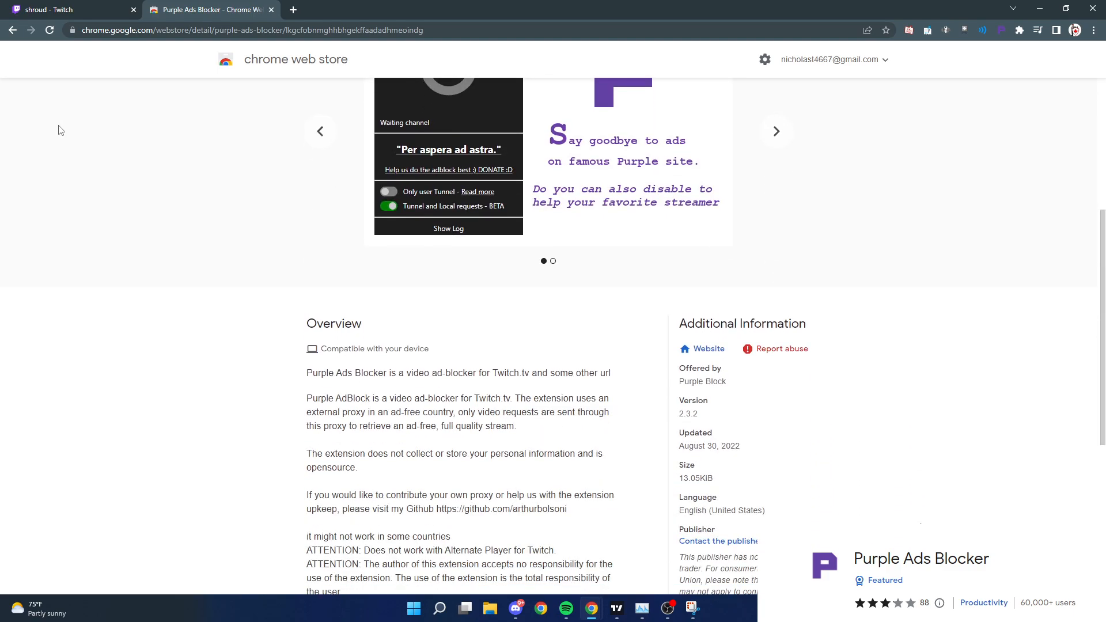
pyautogui.scroll(-3)
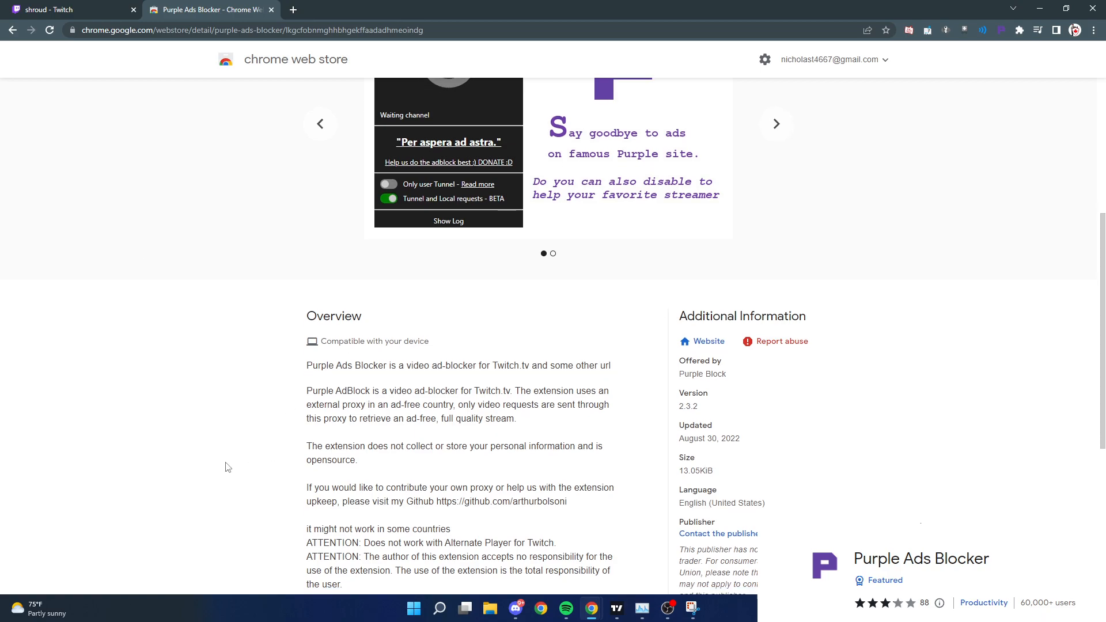
pyautogui.scroll(3)
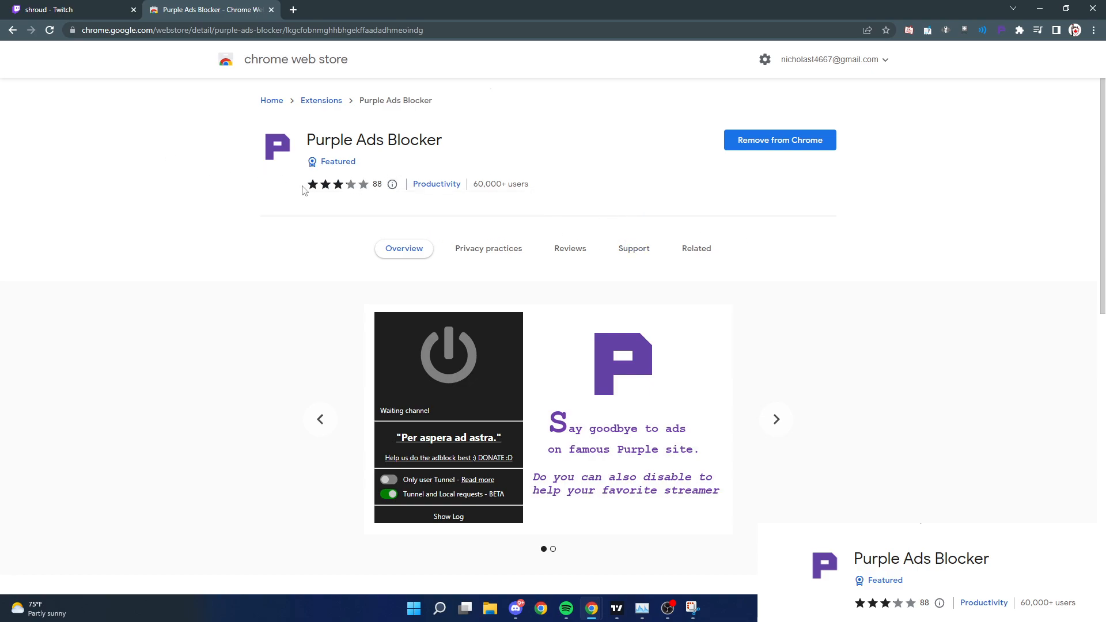
pyautogui.moveTo(346, 200)
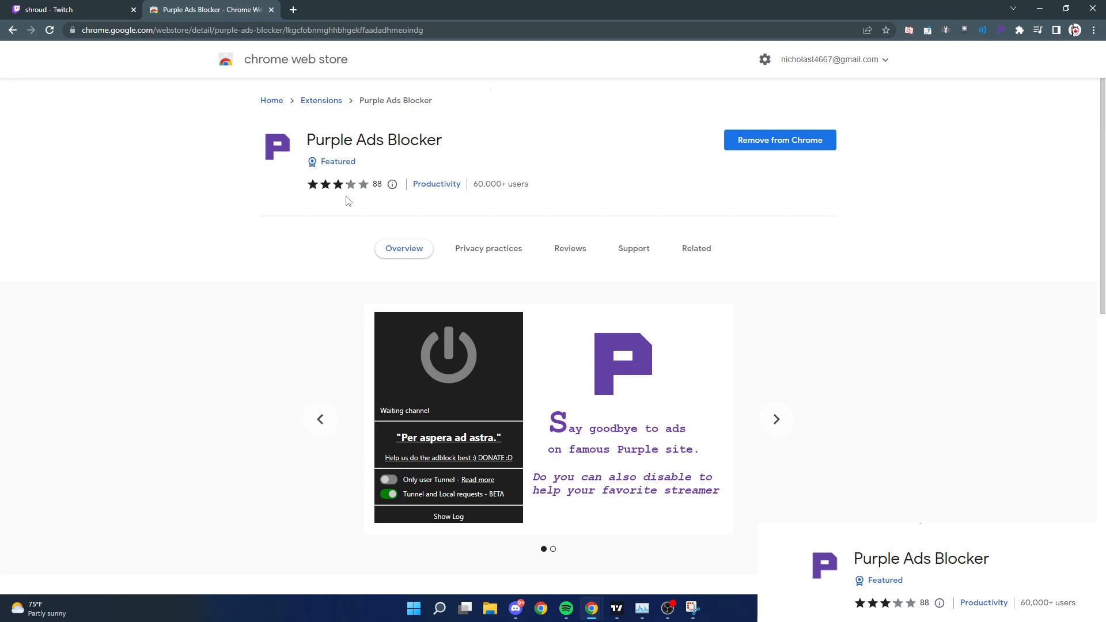
pyautogui.moveTo(344, 201)
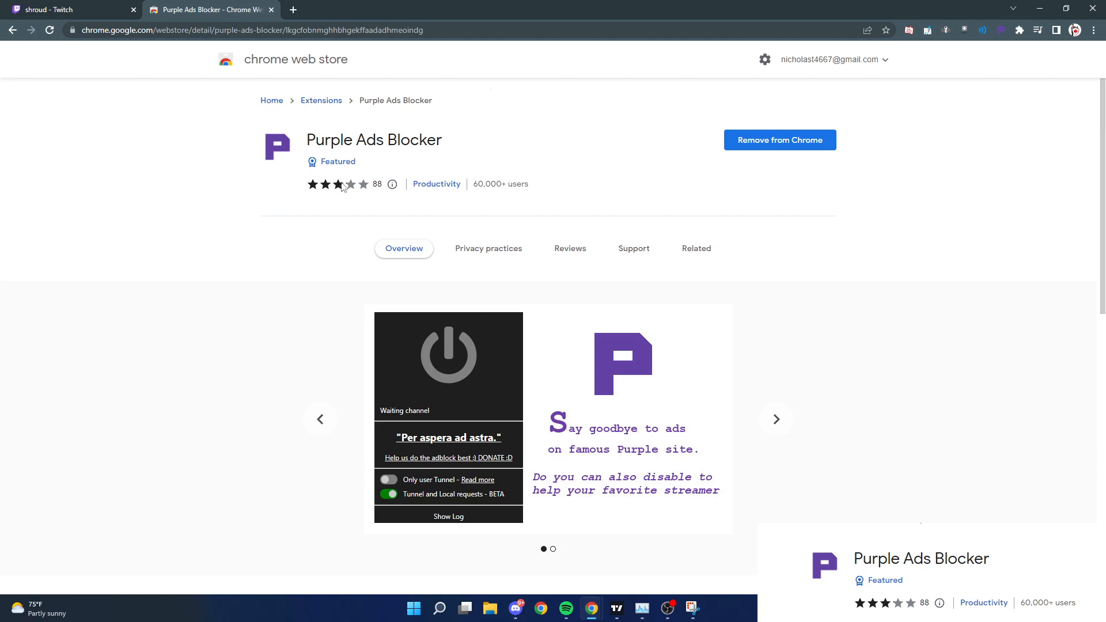